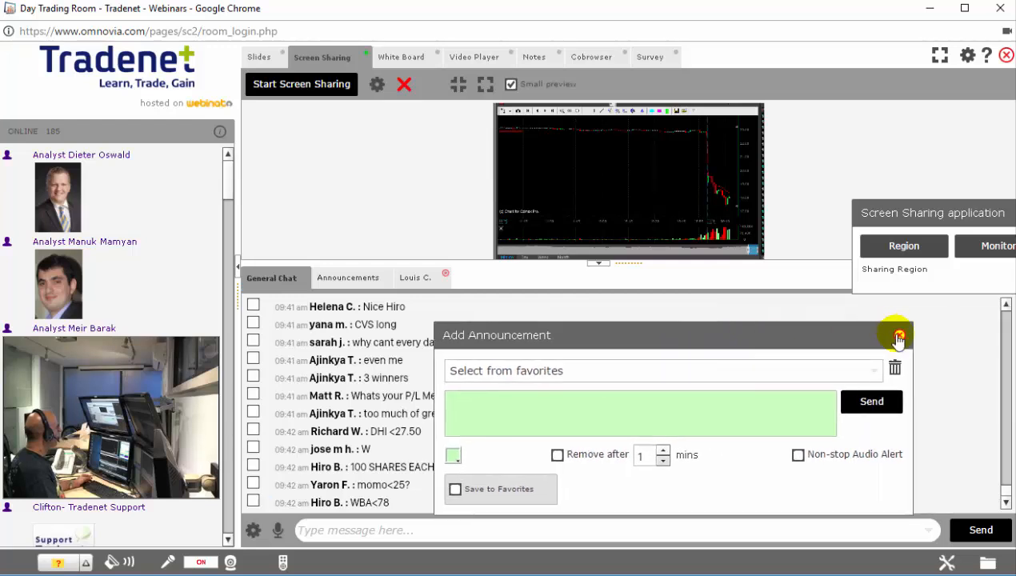
Step: Close the Add Announcement form and list the seven posted analyst trade alerts
left_click(896, 334)
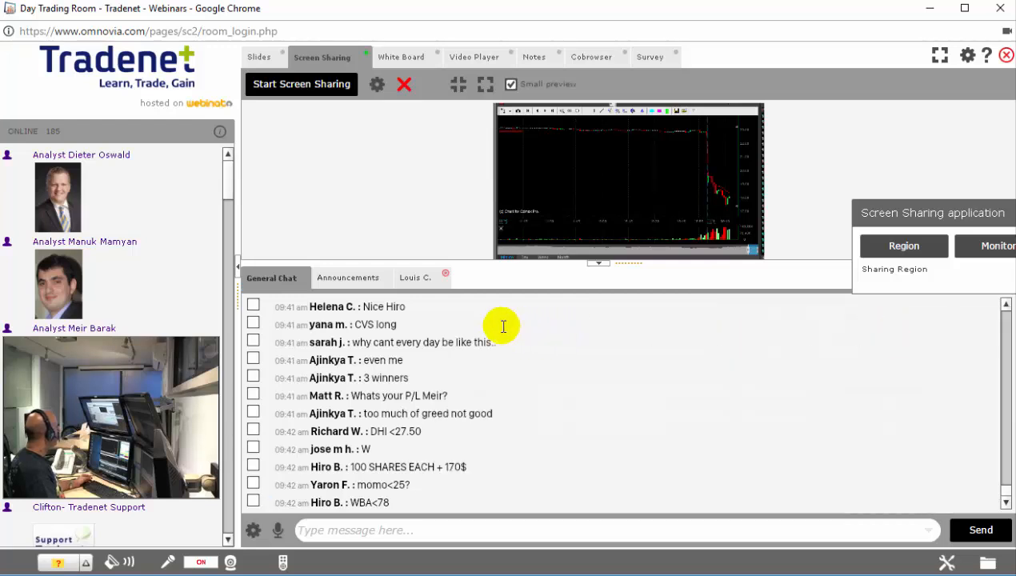
left_click(348, 278)
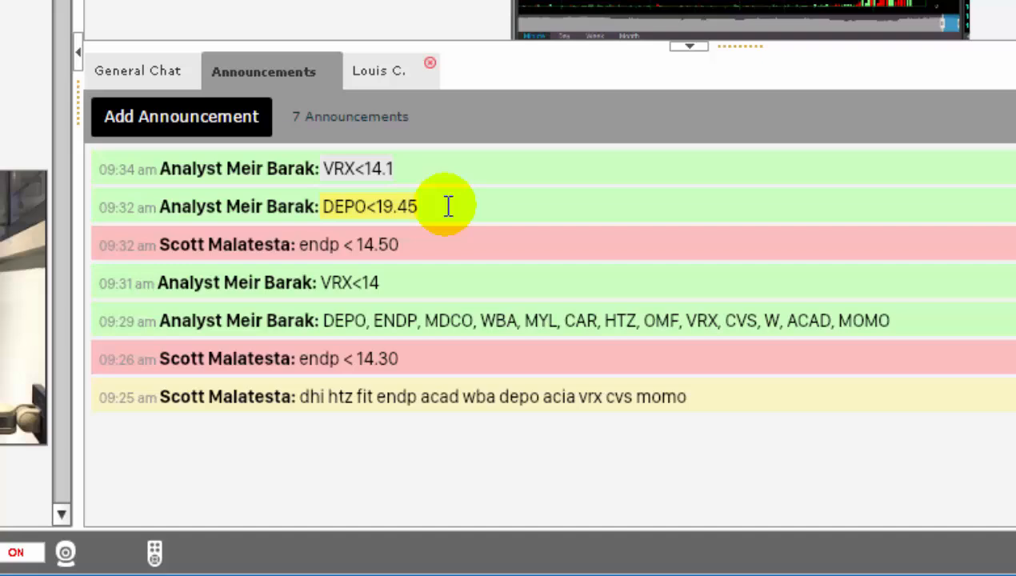
mouse_move(432, 291)
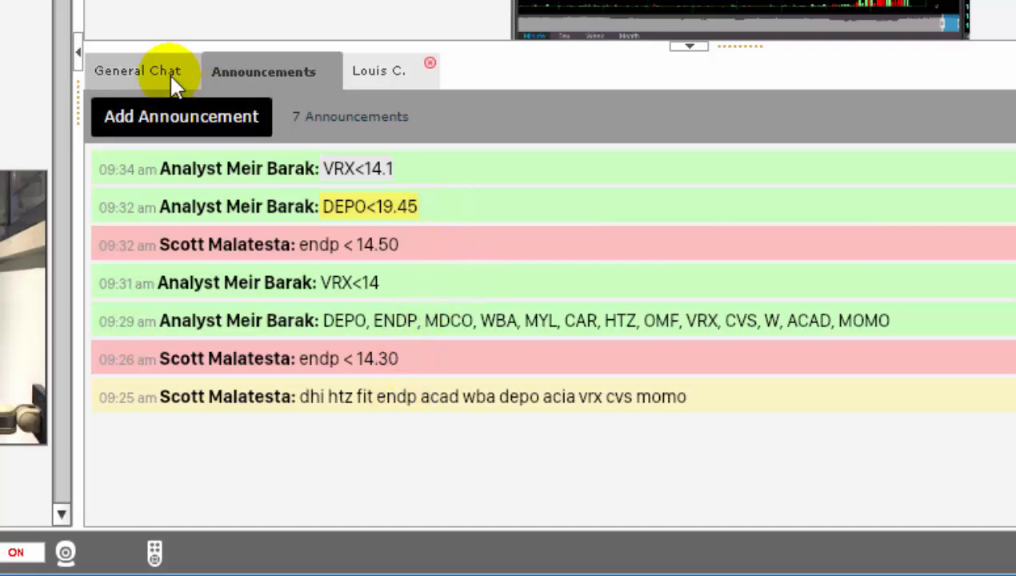
Step: Return to General Chat and browse the 186 online participants in the left list
left_click(138, 70)
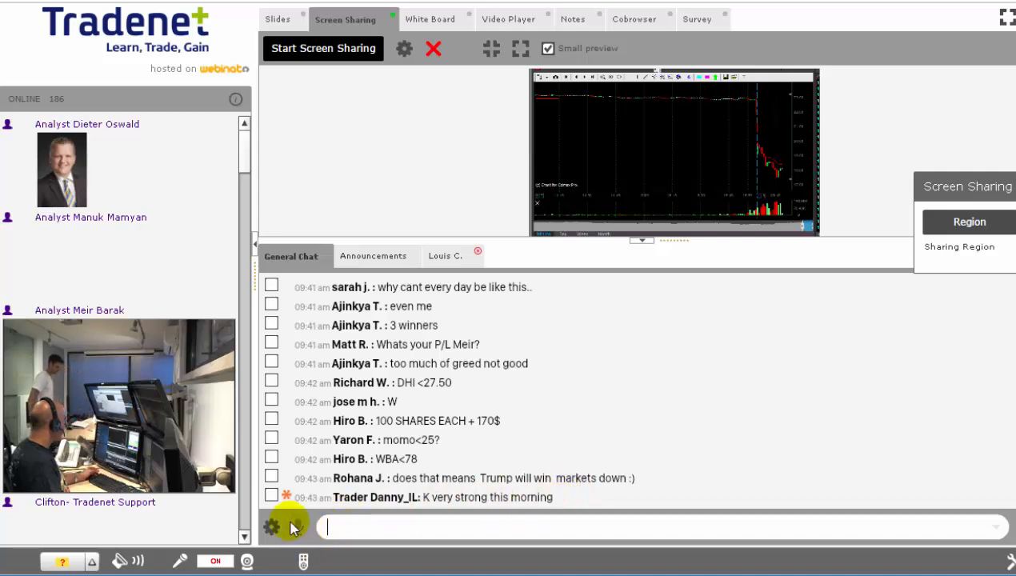
scroll("down", 3)
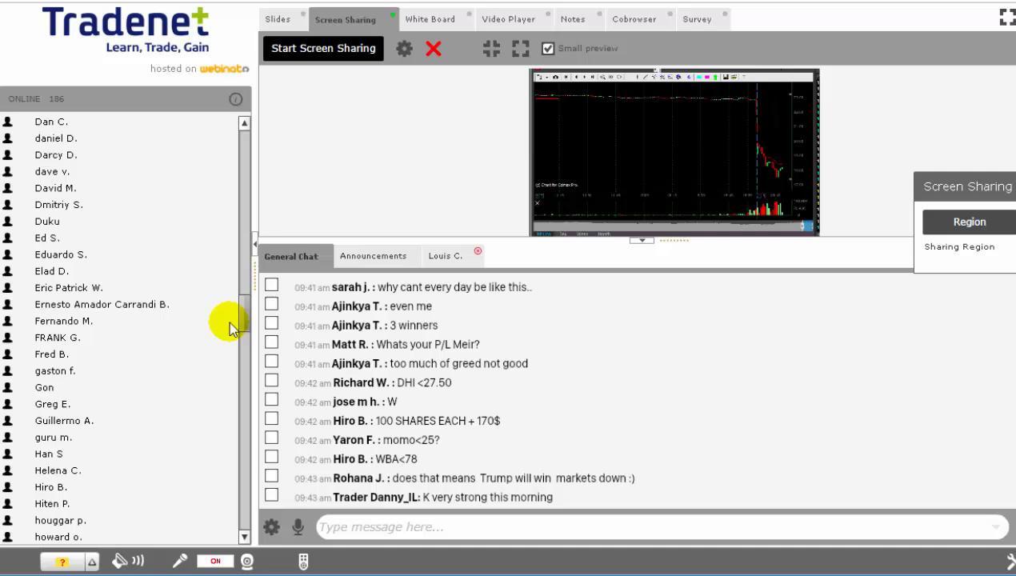
scroll("down", 3)
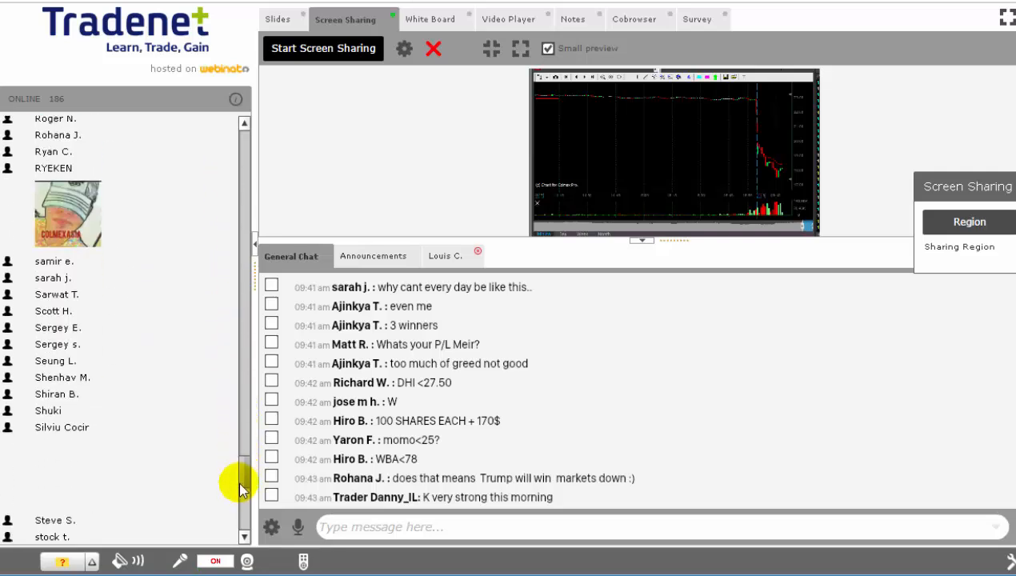
scroll("down", 3)
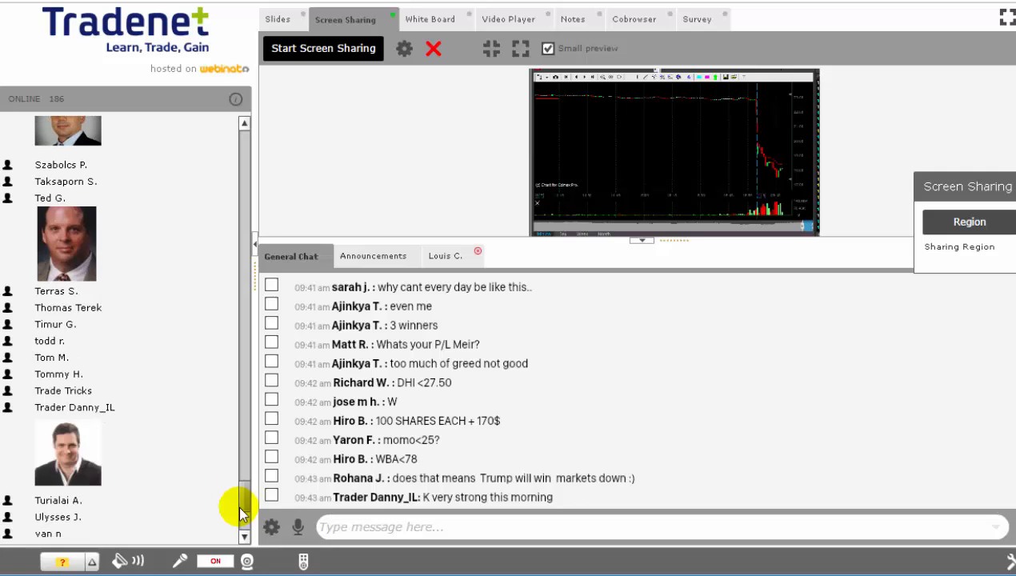
scroll("up", 3)
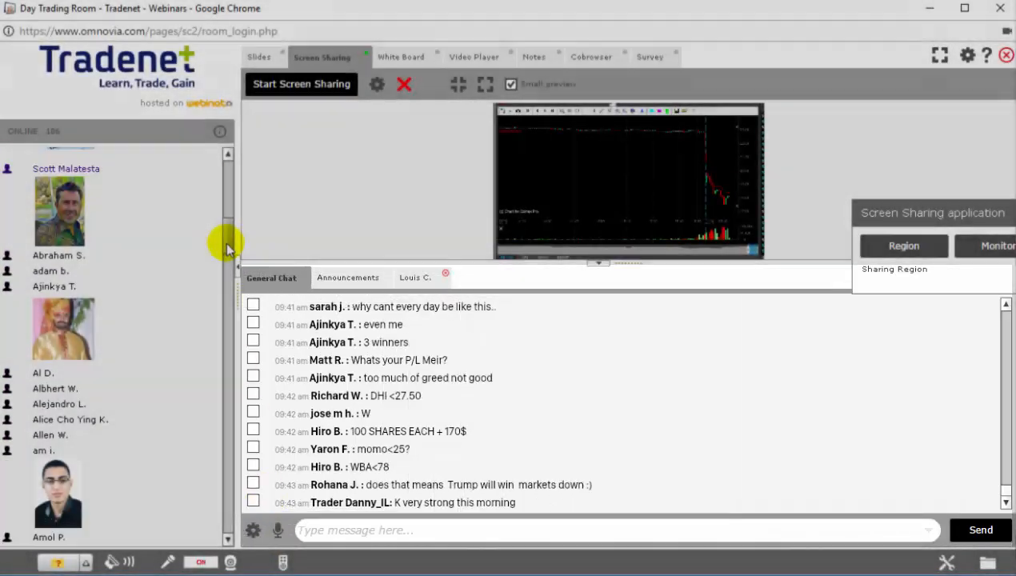
scroll("down", 3)
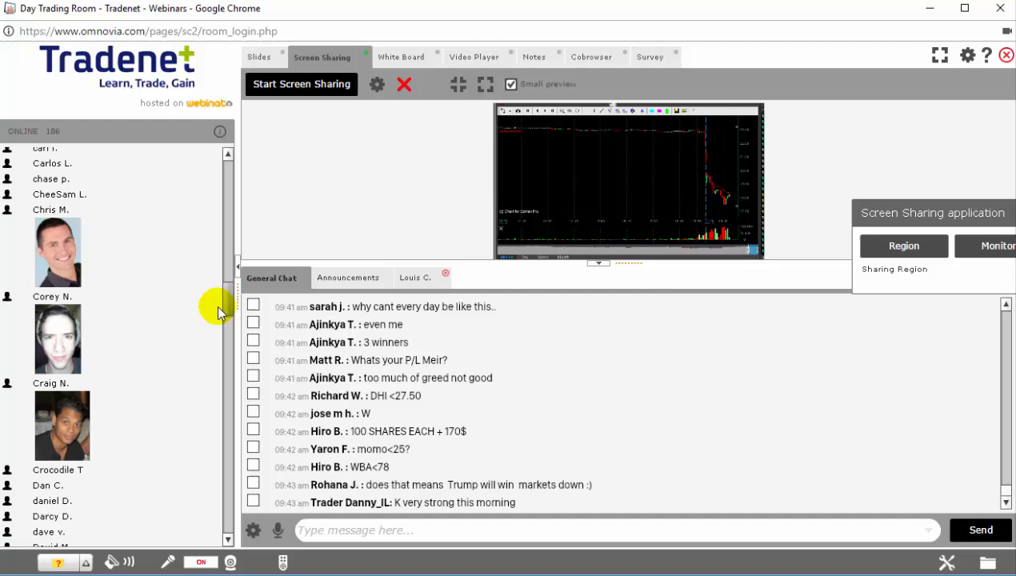
scroll("down", 3)
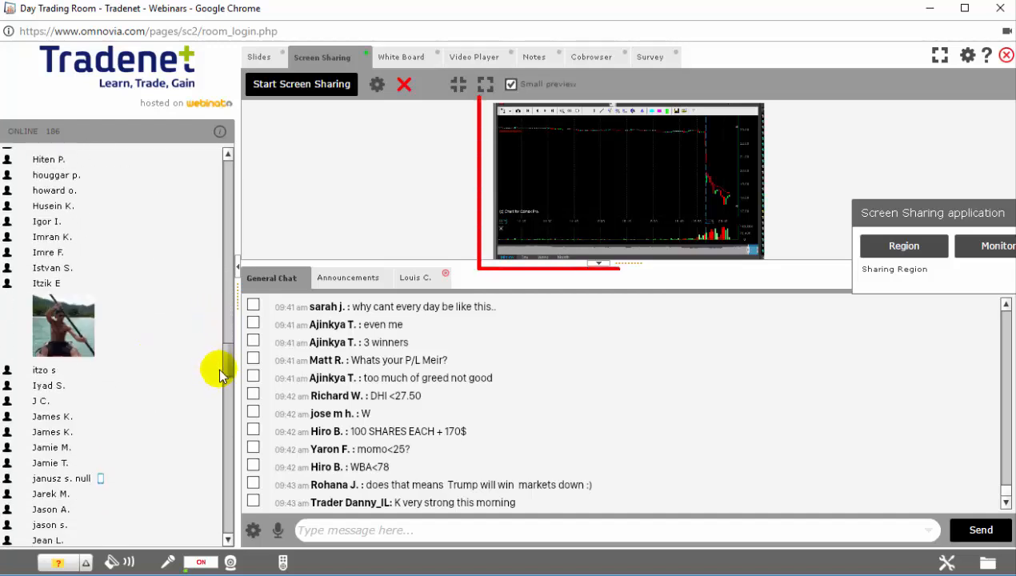
scroll("down", 3)
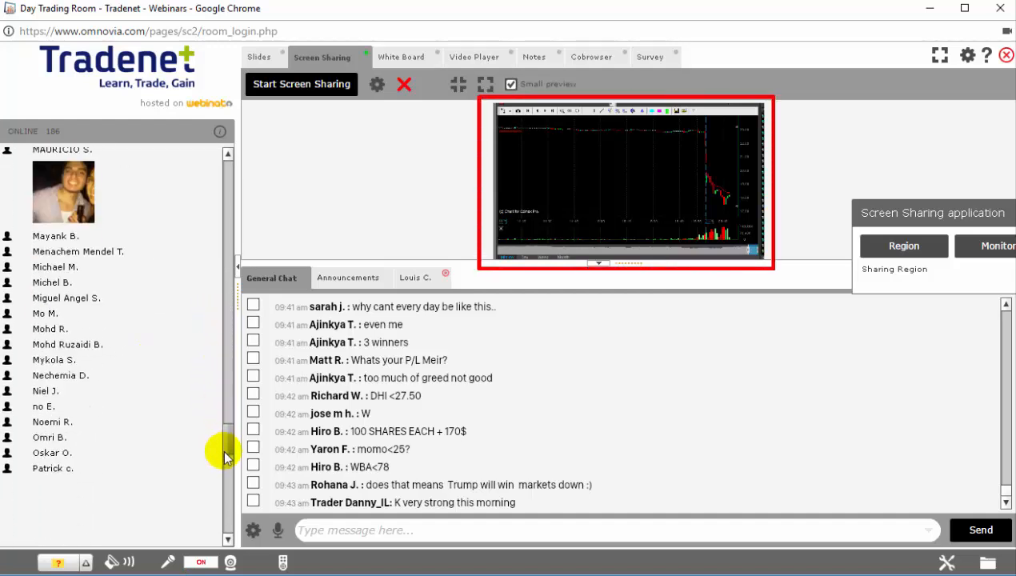
scroll("down", 3)
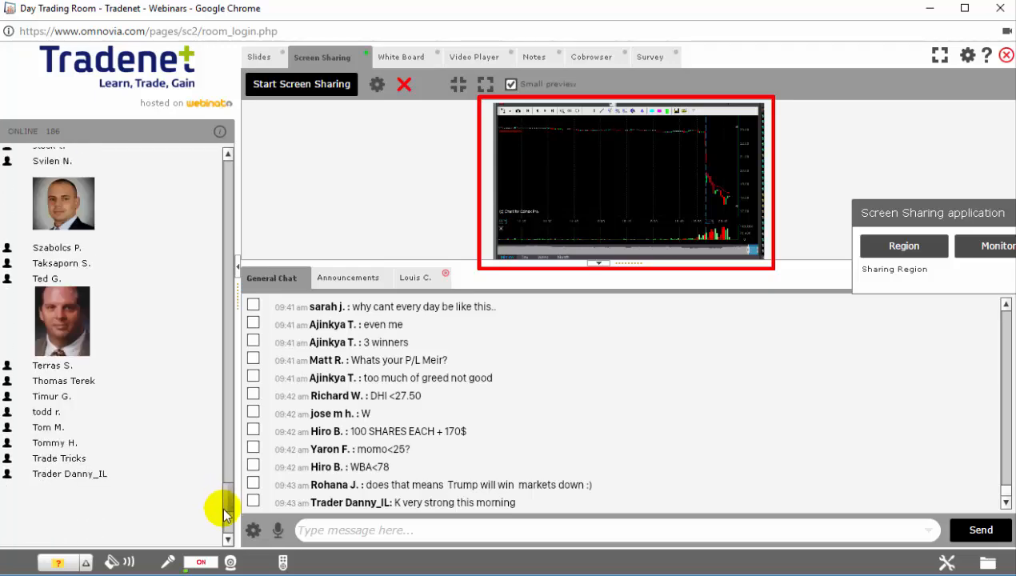
scroll("down", 3)
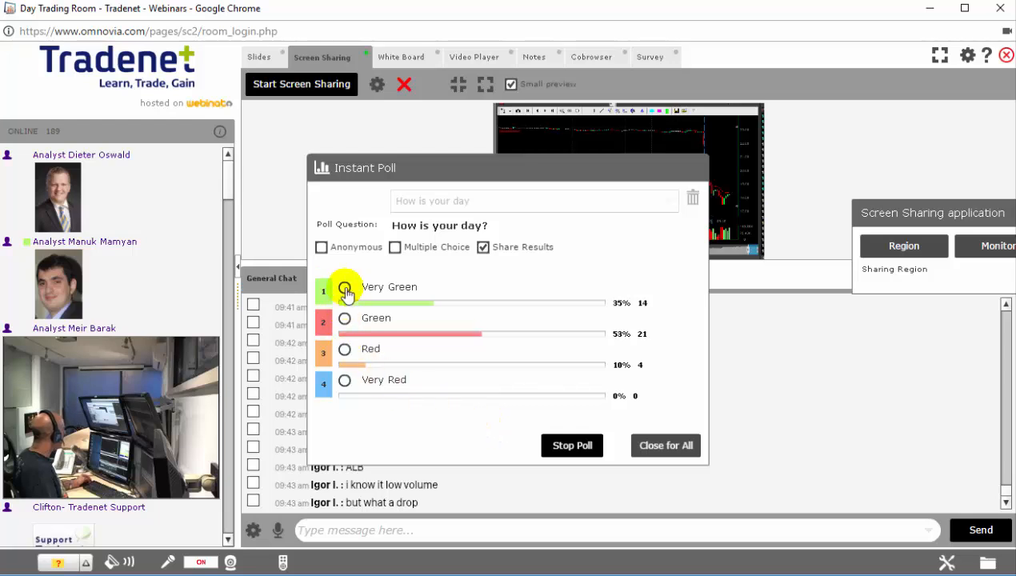
Step: Vote Very Green in the 'How is your day?' poll and review the result percentages
left_click(343, 288)
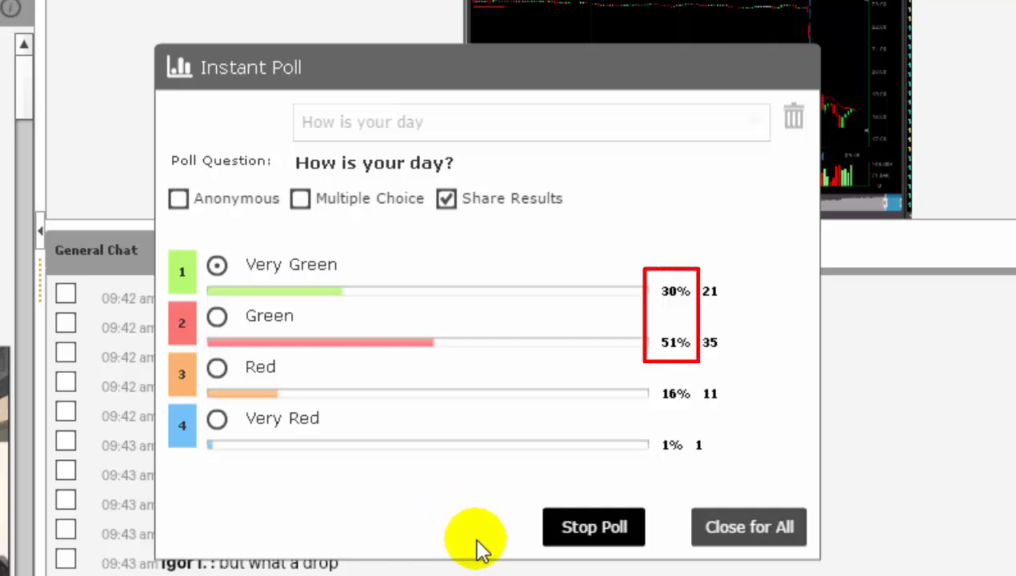
mouse_move(493, 499)
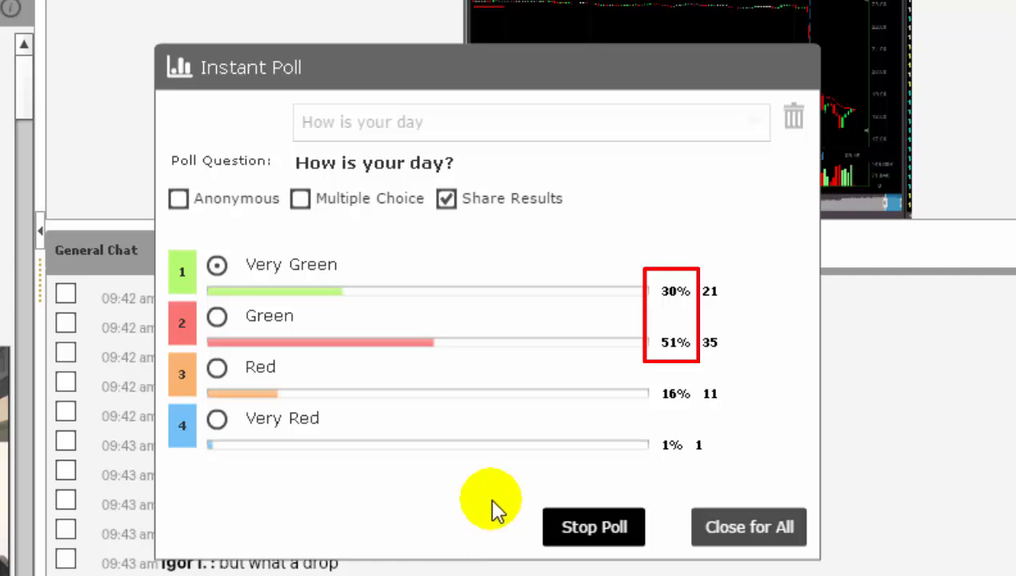
mouse_move(510, 515)
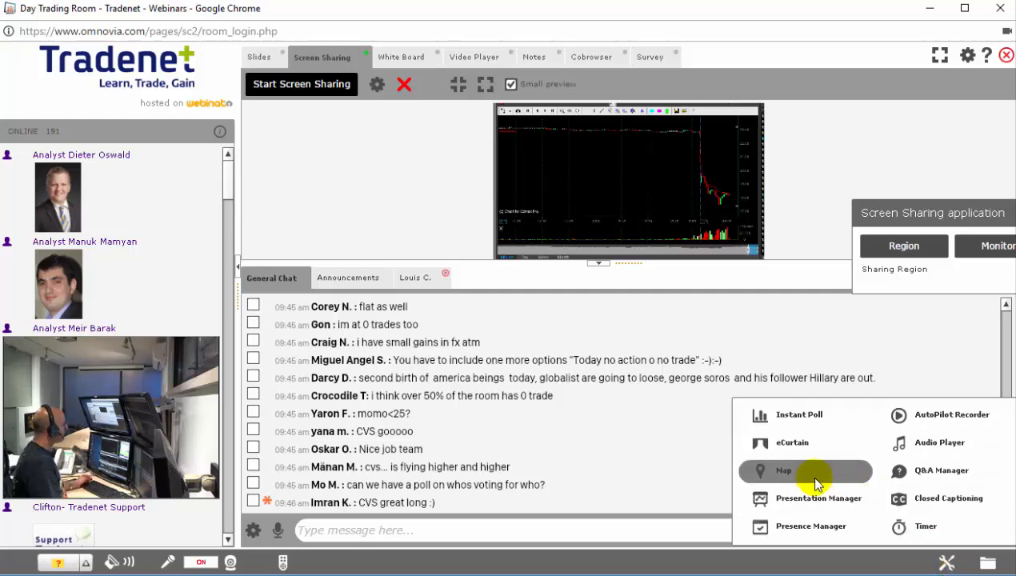
Step: Show the world map of participant locations from the tools menu
left_click(783, 470)
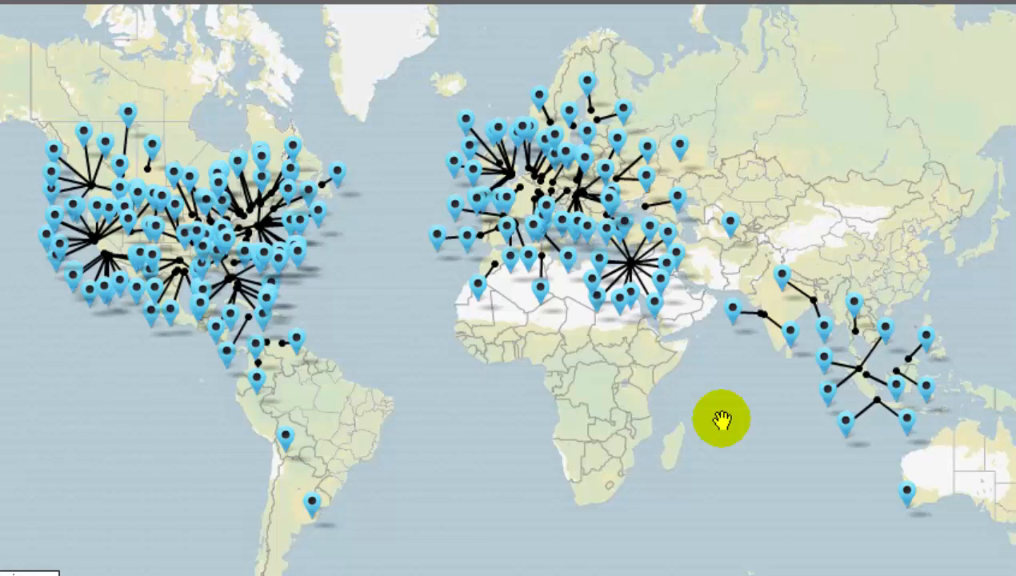
Step: Zoom into the map and pan across Europe, North America and South America
left_click_drag(724, 419, 88, 72)
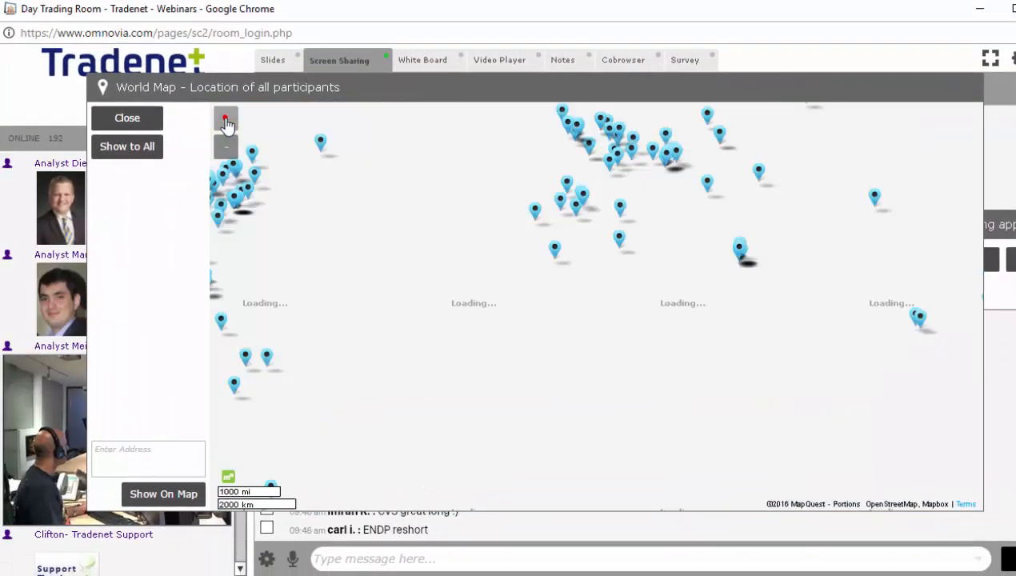
left_click(226, 120)
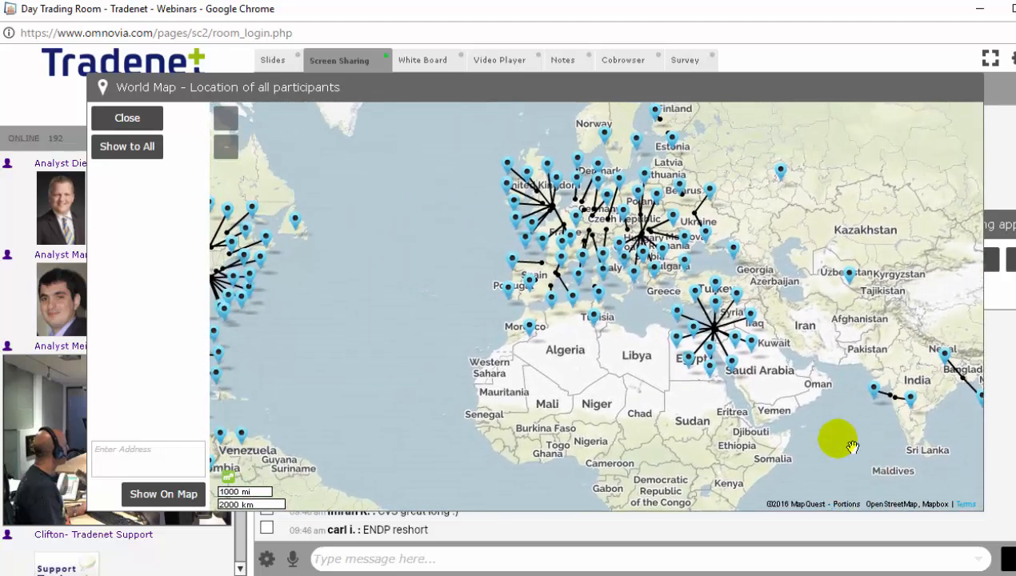
left_click_drag(840, 440, 576, 312)
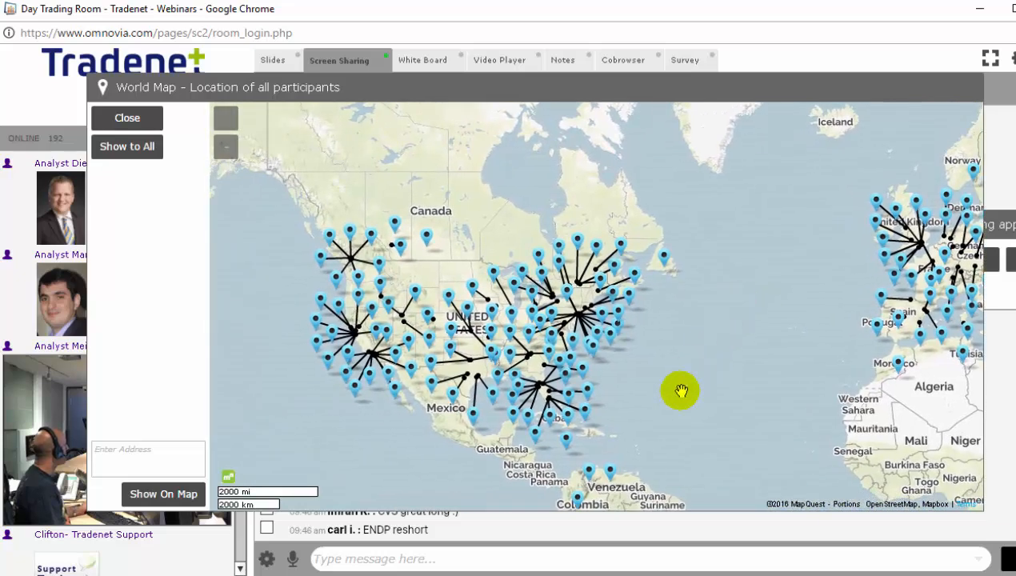
left_click_drag(679, 392, 638, 258)
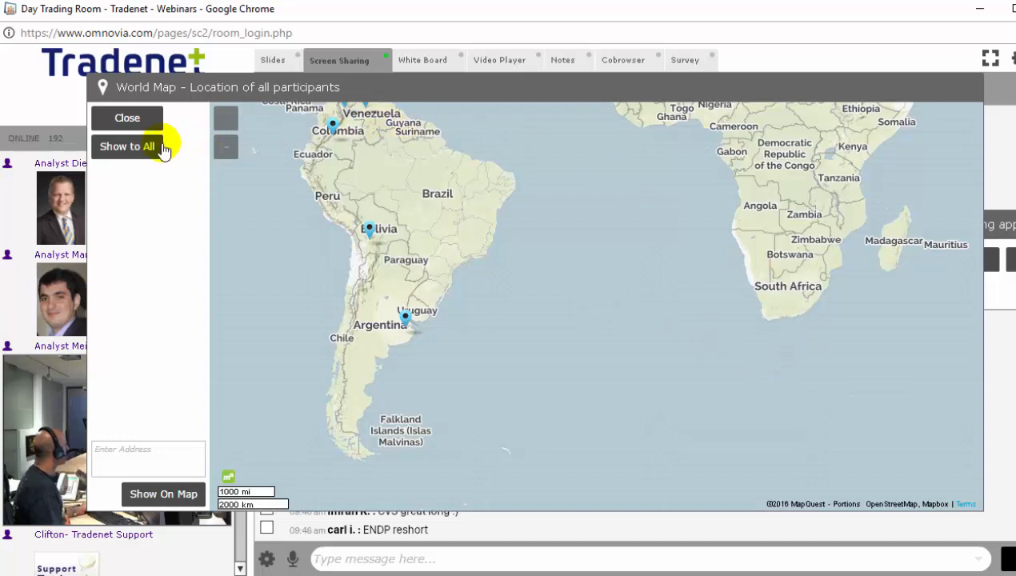
Step: Share the participant world map with all attendees via Show to All
left_click(128, 147)
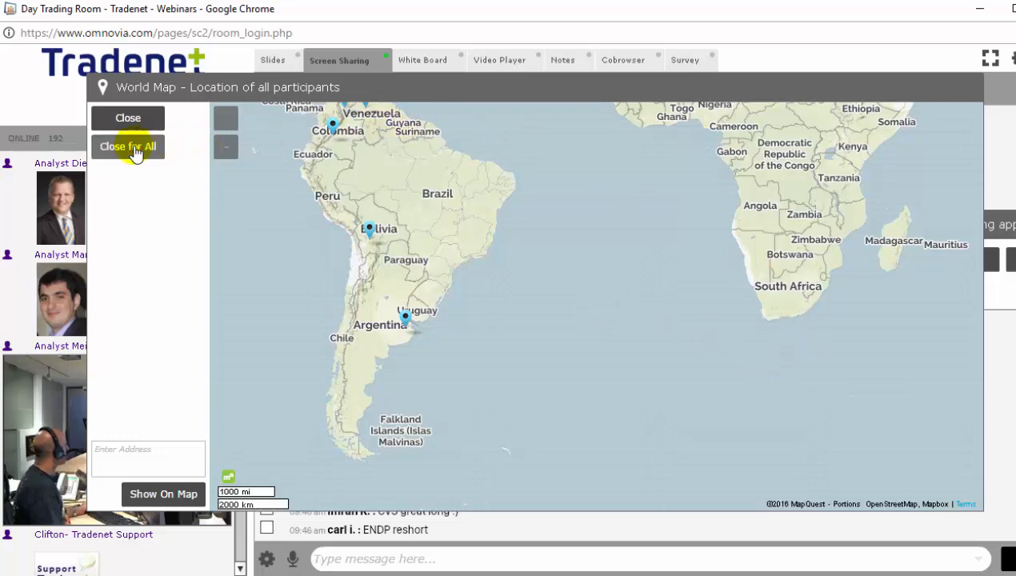